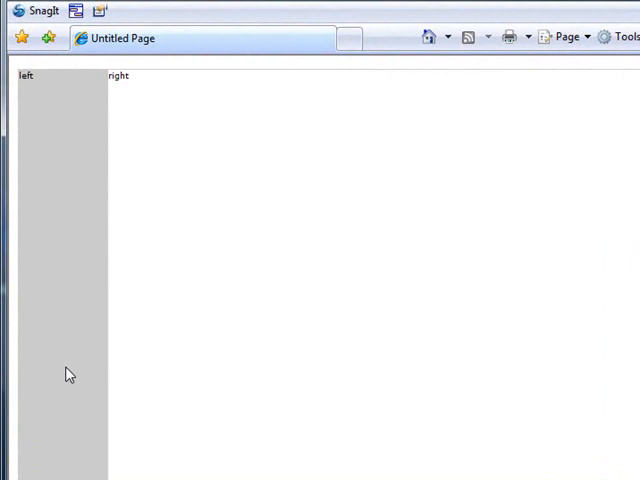
mouse_move(224, 112)
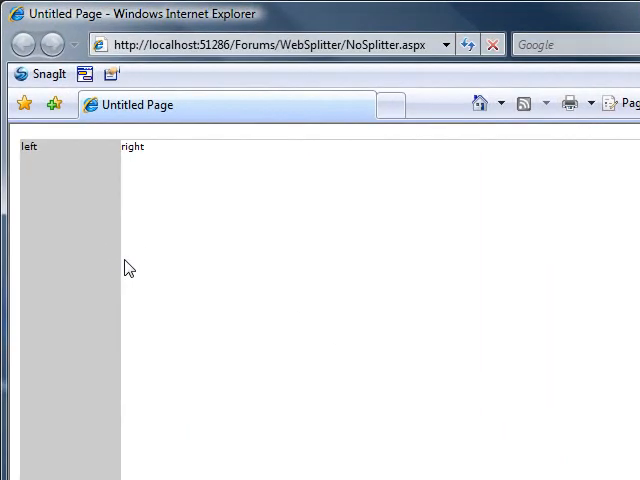
mouse_move(118, 260)
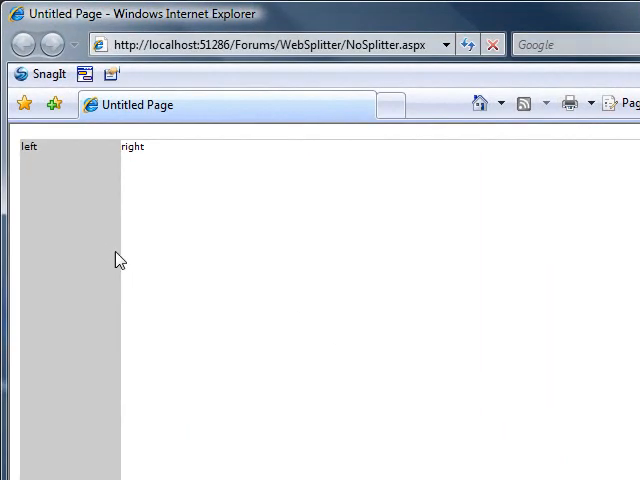
mouse_move(128, 252)
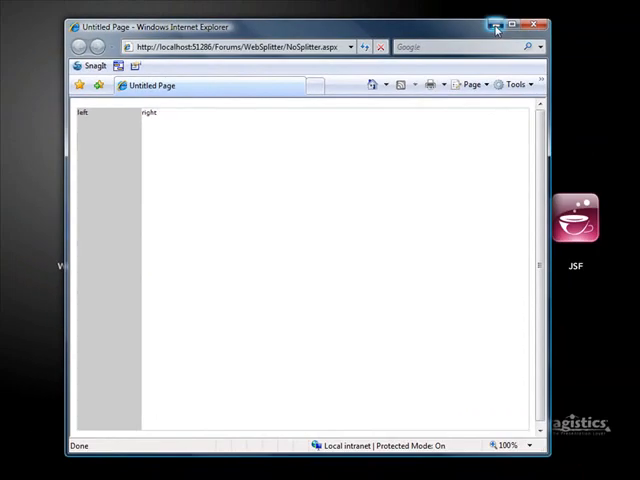
- Create a new C# ASP.NET web site in a folder named NoSplitter
click(488, 24)
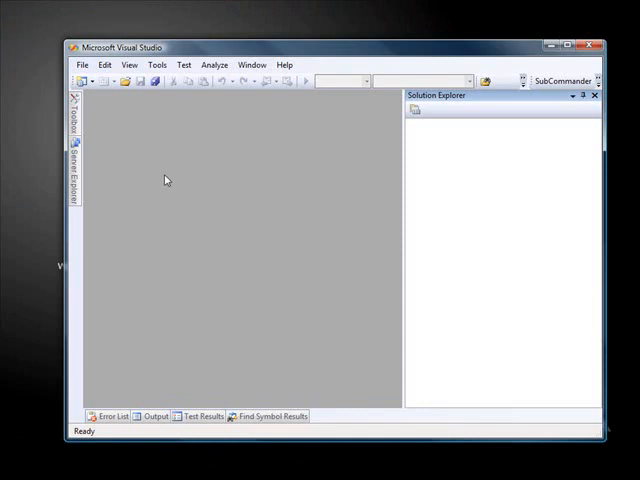
click(80, 64)
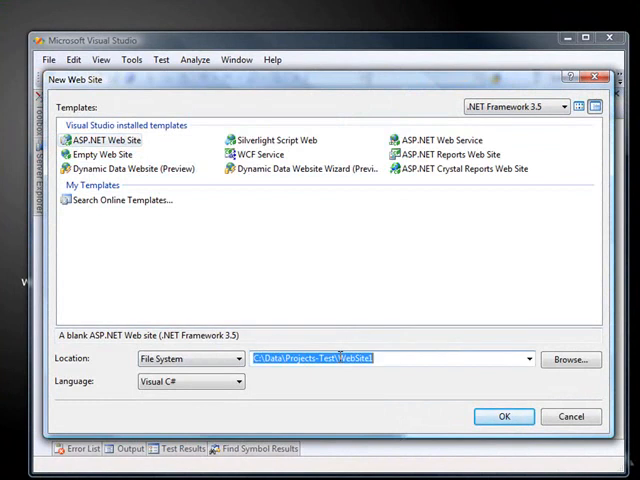
double_click(356, 358)
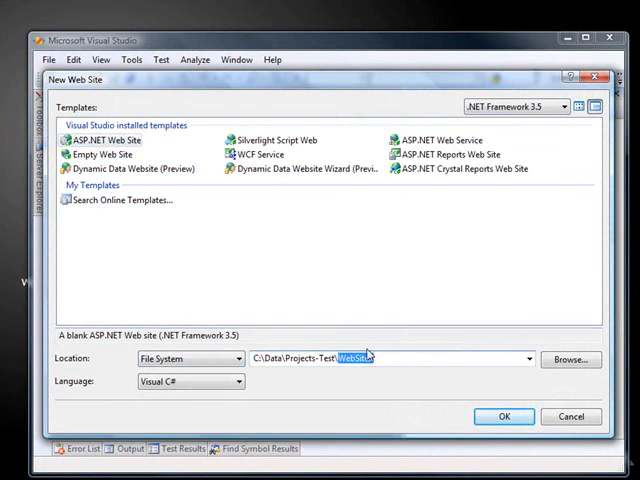
text(NoSpl)
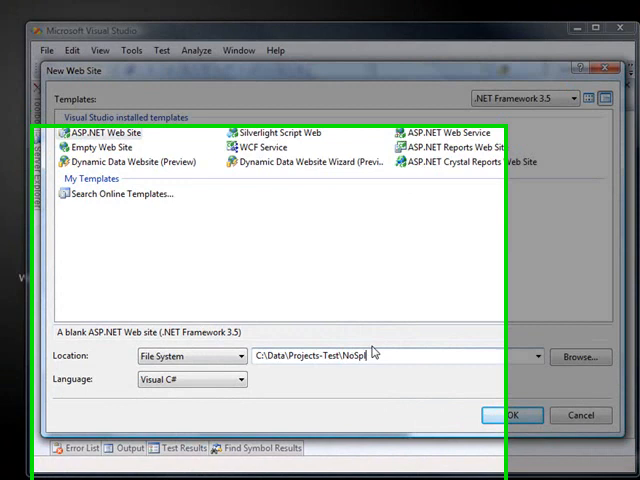
click(520, 412)
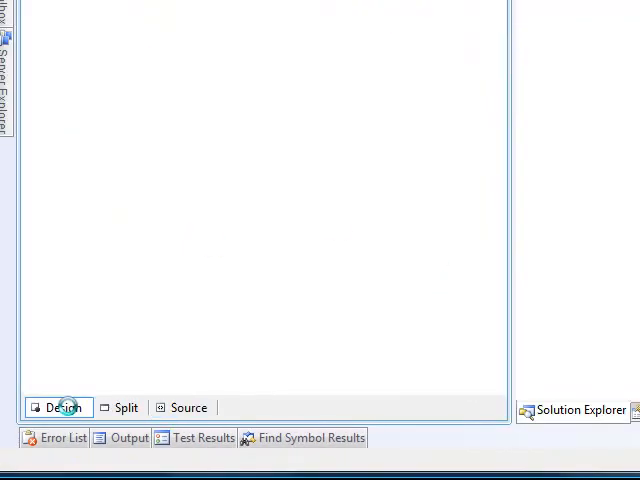
- Add a ScriptManager and an Infragistics WebSplitter to Default.aspx, importing its default style set
click(62, 408)
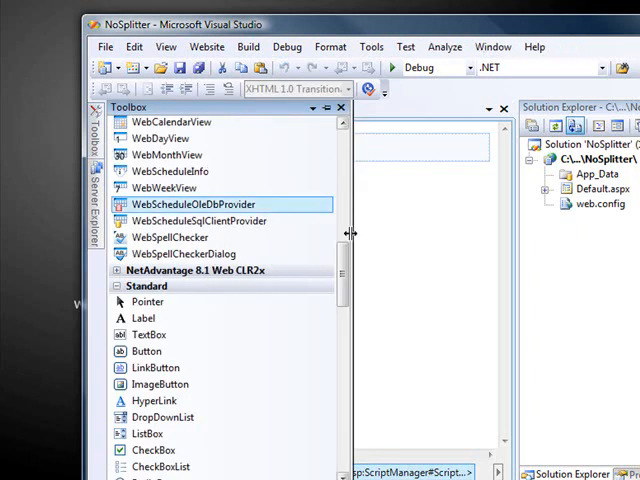
scroll(down, 3)
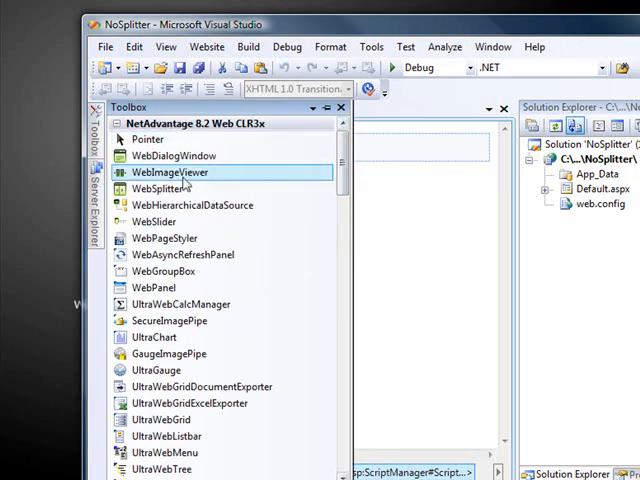
click(158, 188)
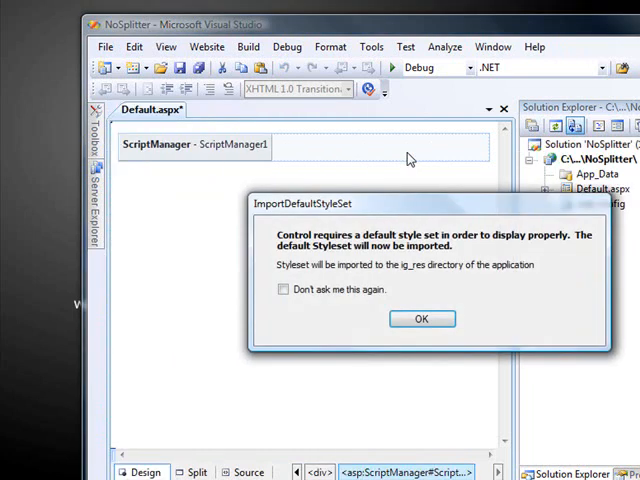
mouse_move(350, 296)
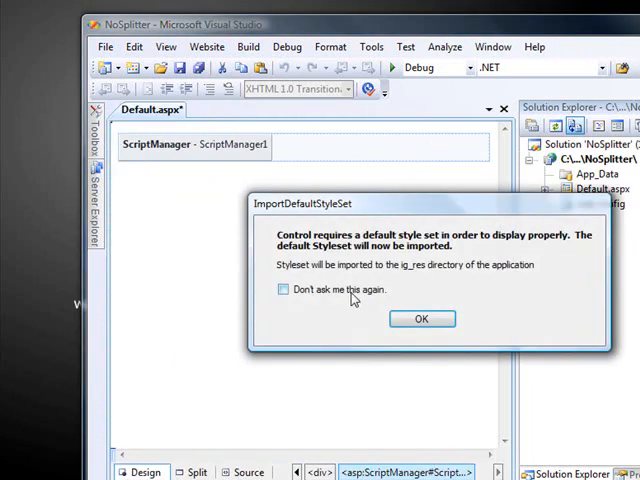
mouse_move(384, 316)
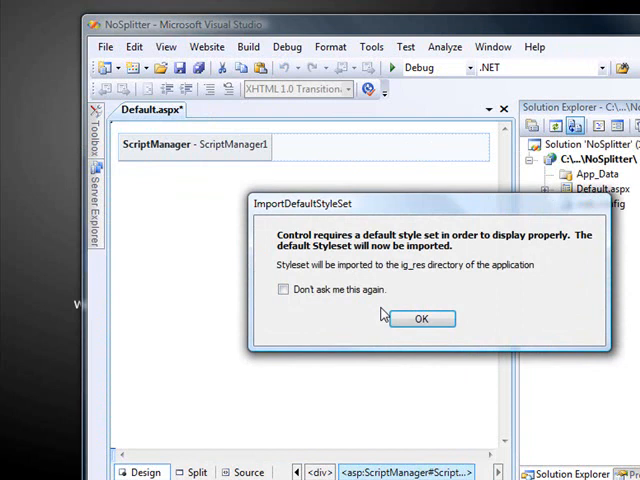
click(420, 318)
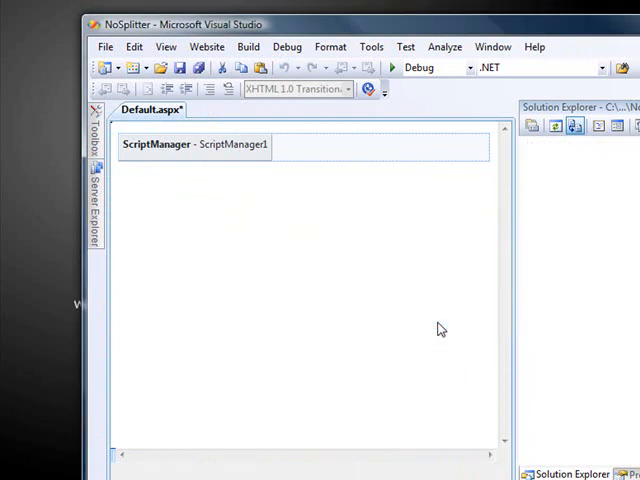
mouse_move(226, 384)
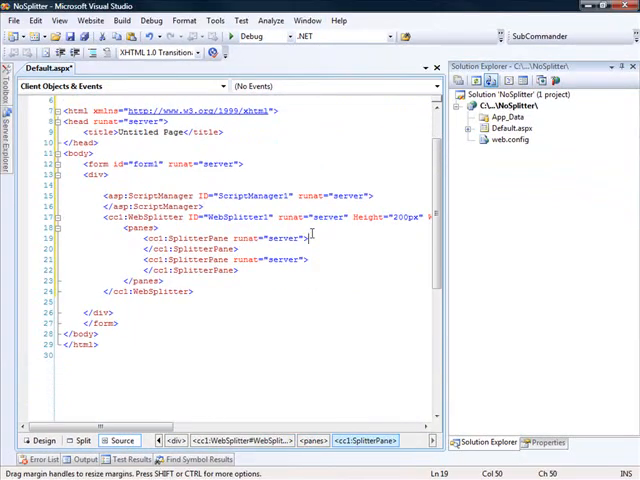
- Give WebSplitter1's two panes Template elements containing the text left and right
text(<Template>left</Template>)
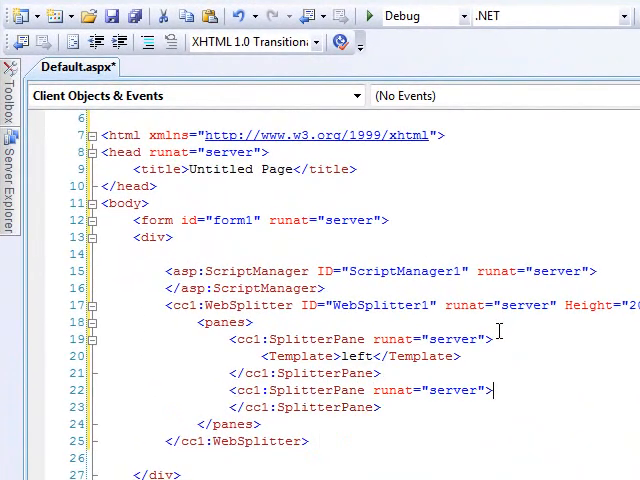
text(<t)
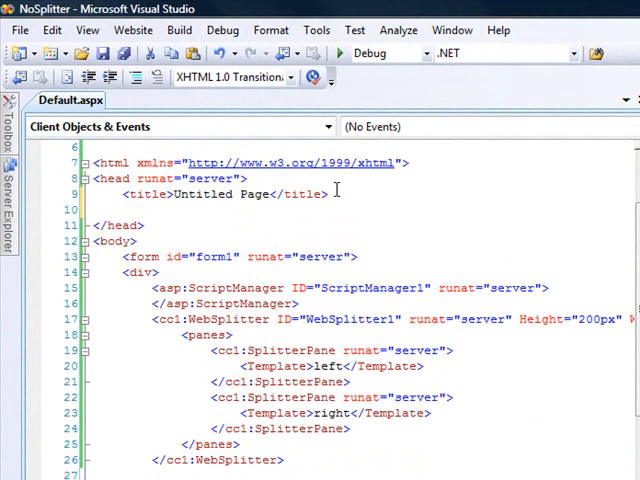
- Add a style block to the head defining .noDisplay { display:none; }
text(<style)
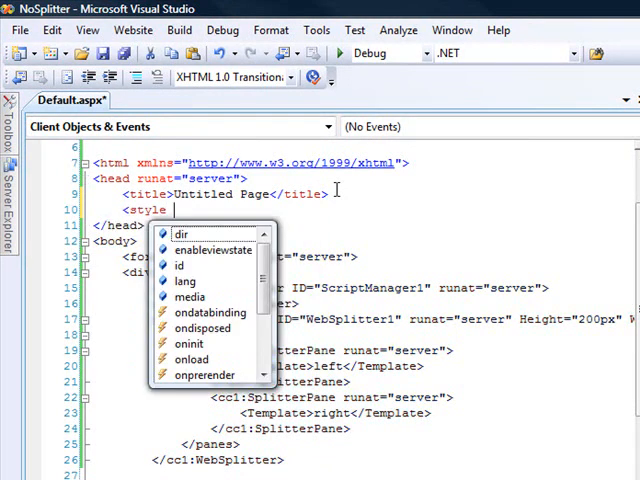
text(type="text/css">)
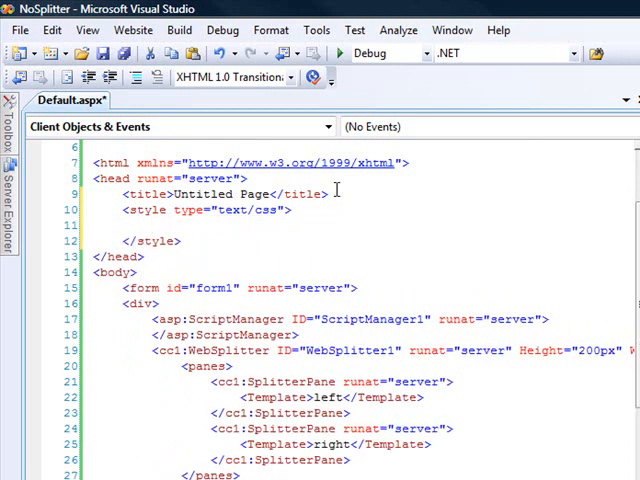
text(.noDisl)
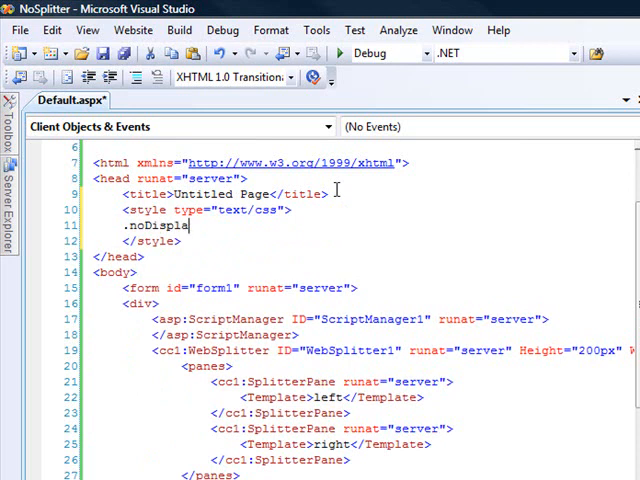
text(y{)
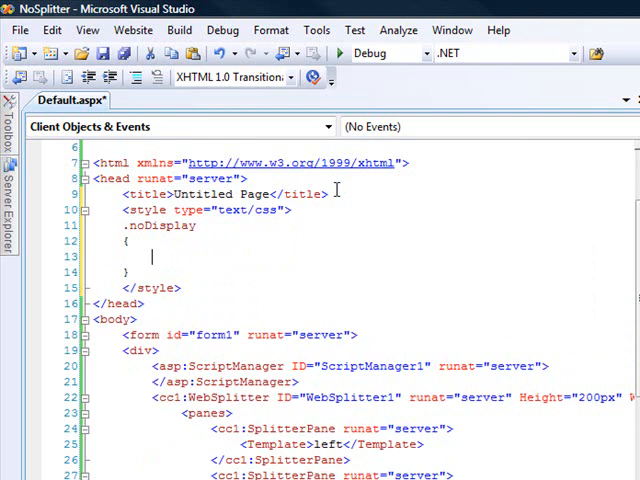
text(display:none;)
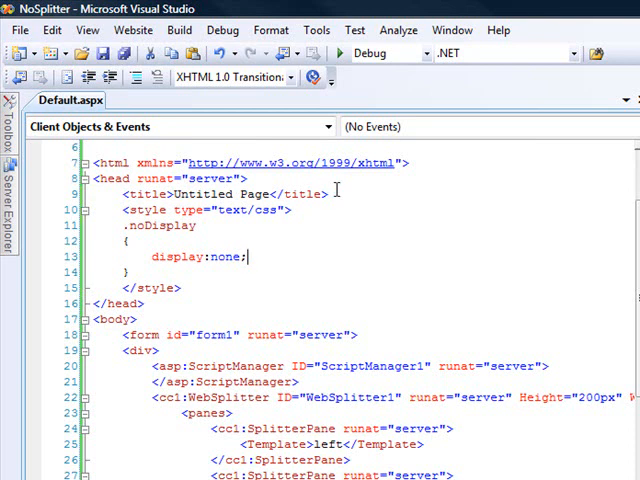
double_click(164, 224)
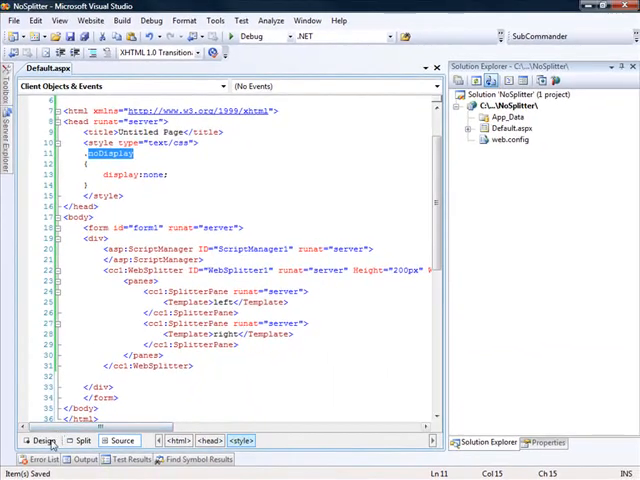
- Set Pane 0's MaxSize to 100px through the WebSplitter's Edit Panes Collection dialog
click(42, 440)
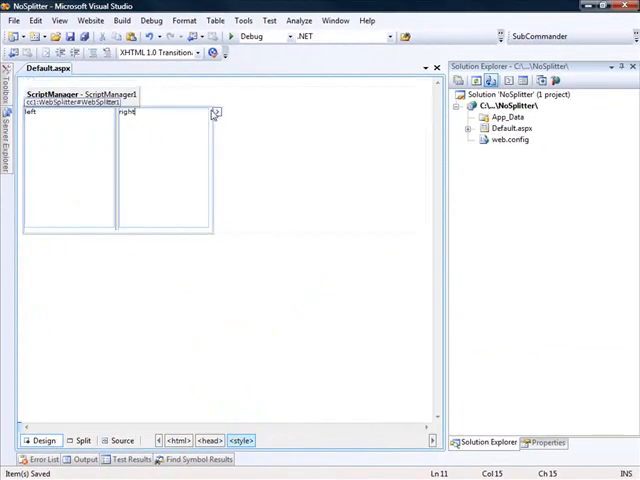
click(212, 112)
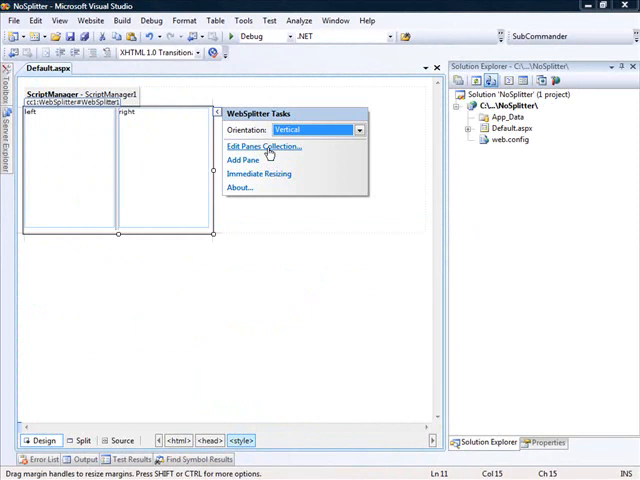
click(264, 146)
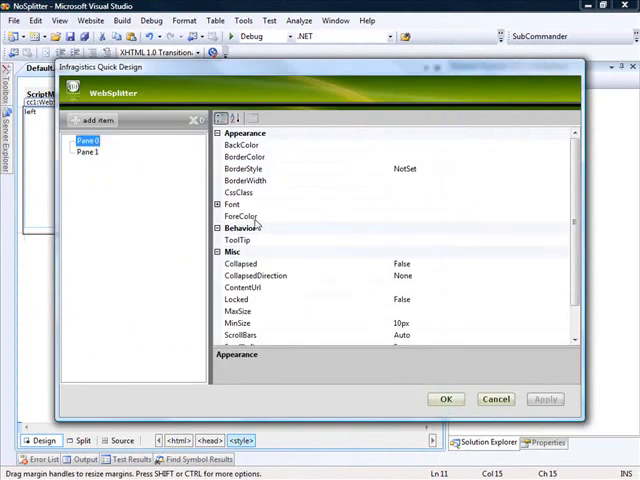
scroll(down, 3)
text(100)
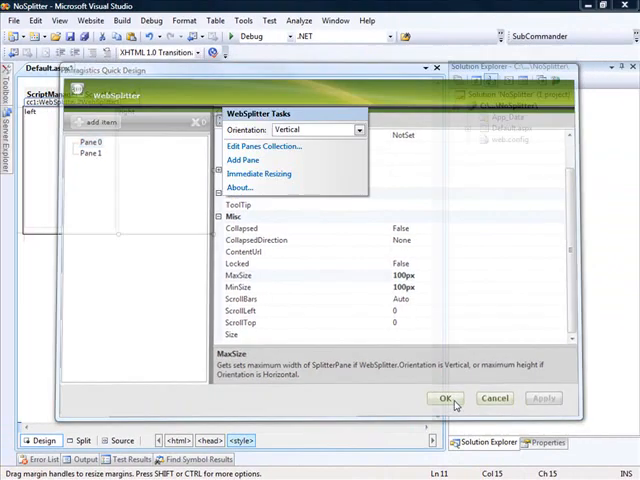
click(444, 398)
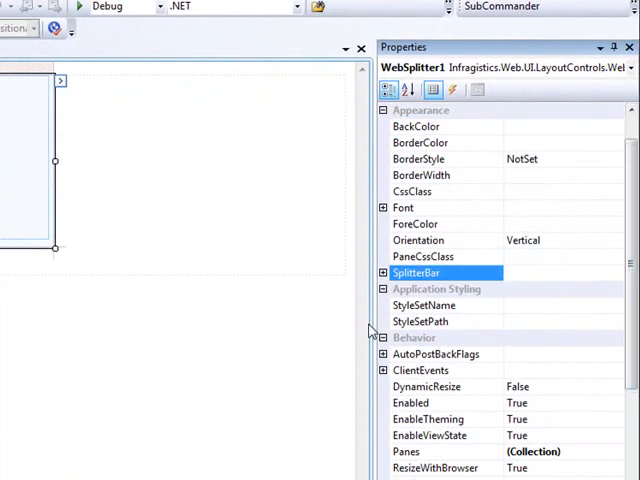
- Enter noDisplay for the SplitterBar's CssClass and its hover, pressed, shadow and thickness classes
click(384, 272)
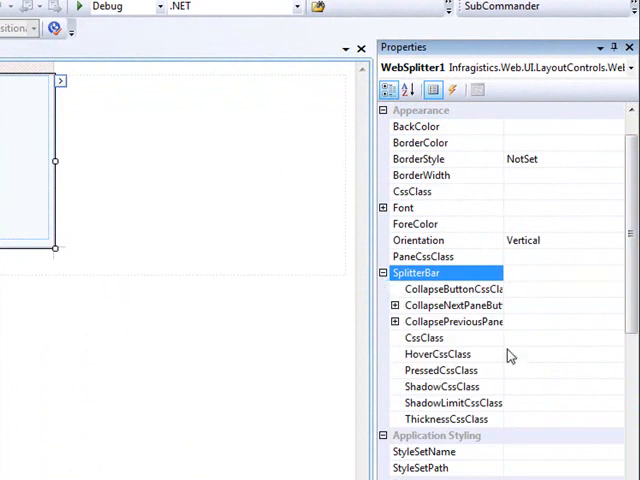
mouse_move(522, 340)
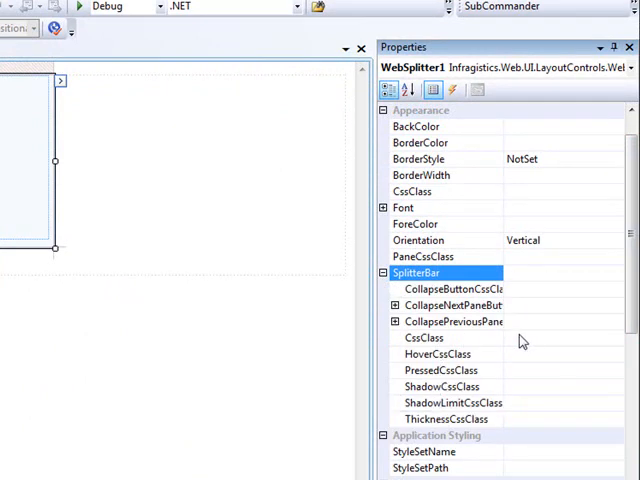
mouse_move(468, 434)
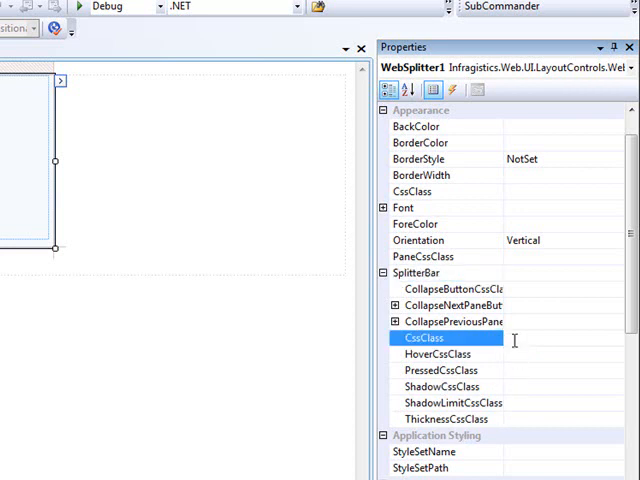
text(N)
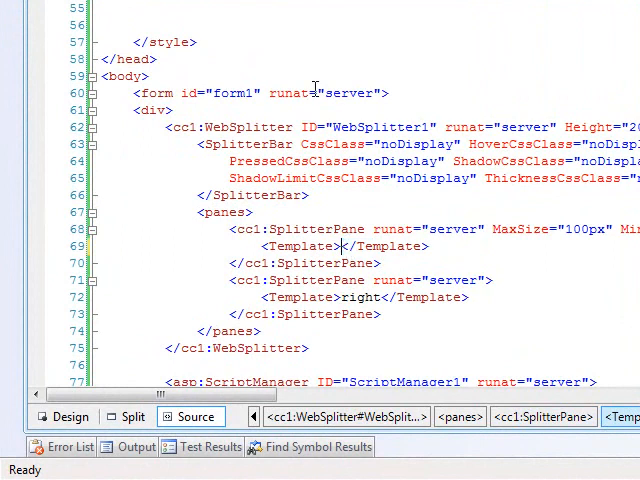
- Wrap the first pane's text in <div id="left">left</div>
text(div<)
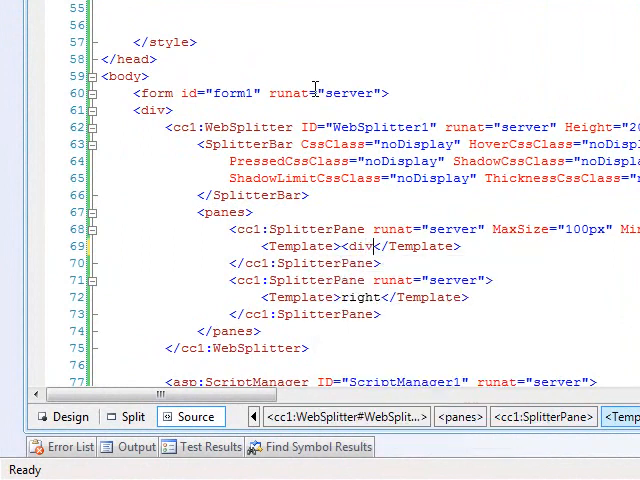
text(left</div>)
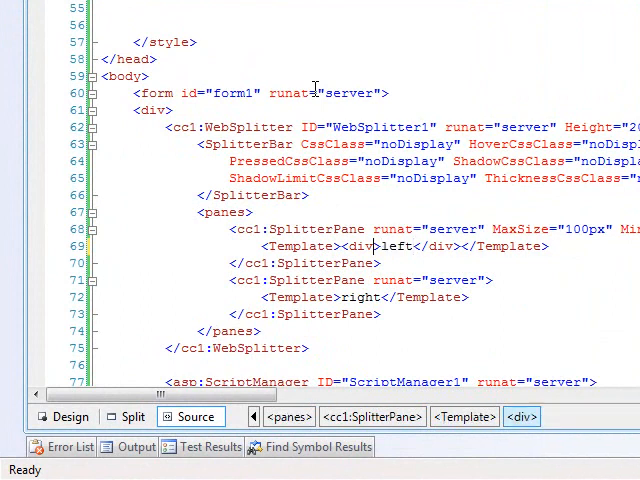
text(id)
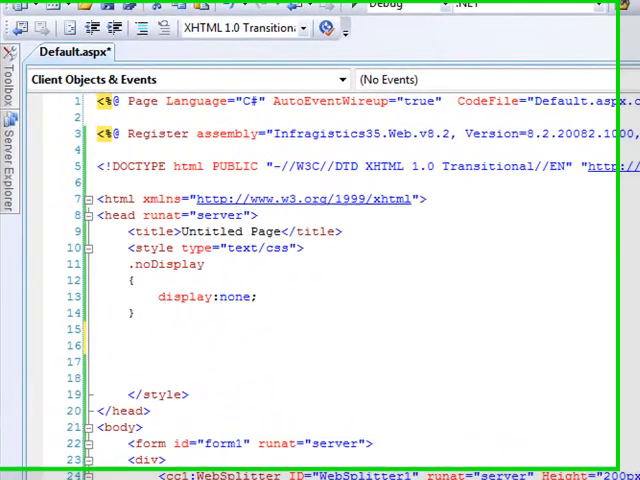
- Add a #left rule with background-color:#ccc and height:100% below .noDisplay
text(#lefc)
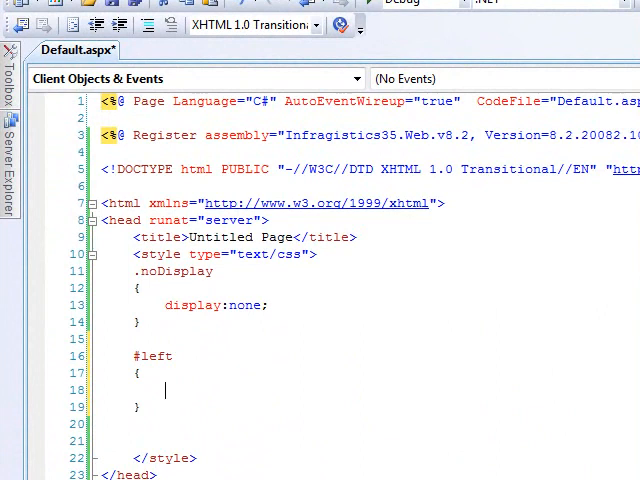
text(backgrou)
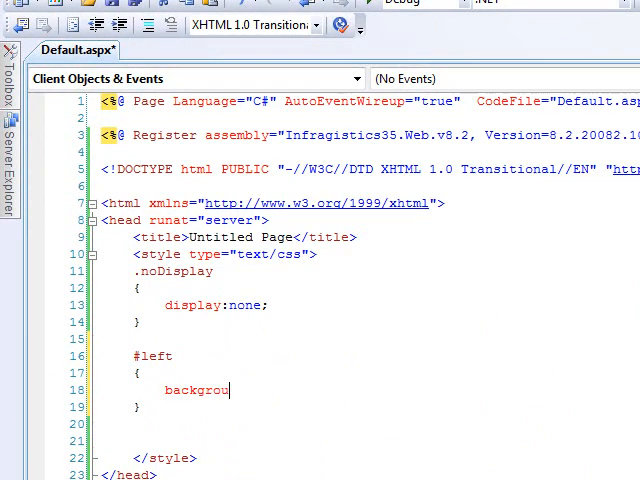
text(nd-color)
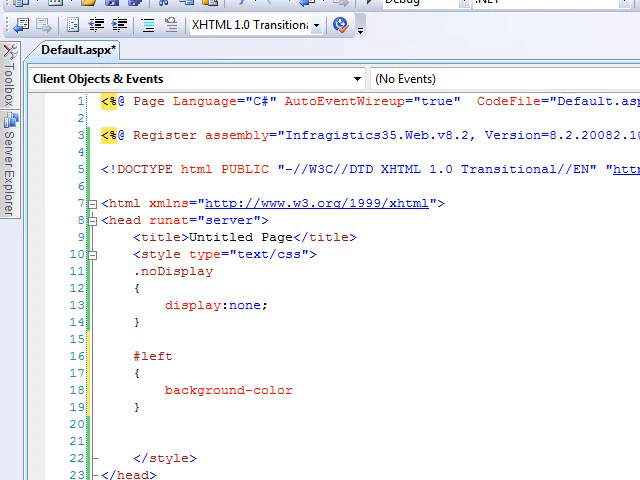
text(:#ccc;)
text(height)
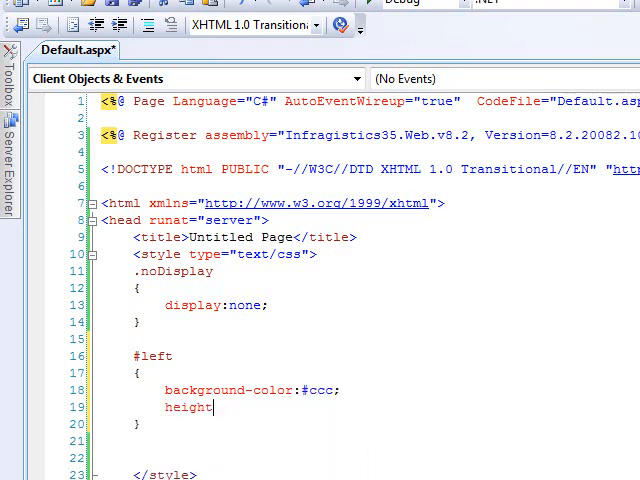
text(100%;)
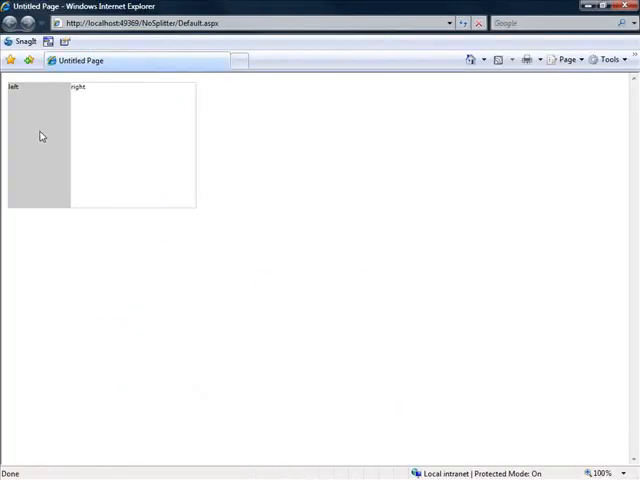
mouse_move(224, 176)
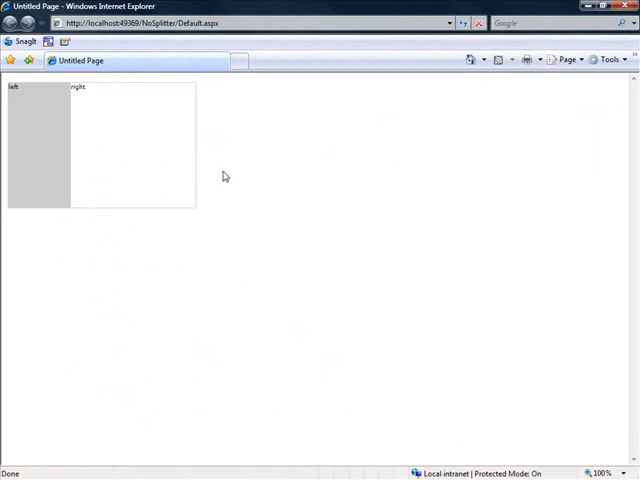
mouse_move(78, 128)
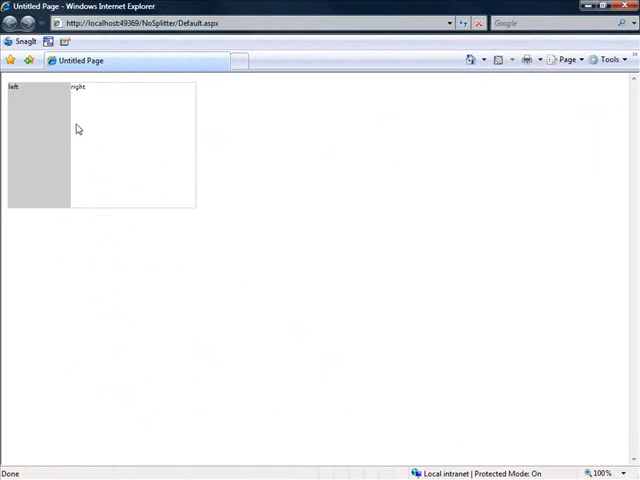
mouse_move(88, 128)
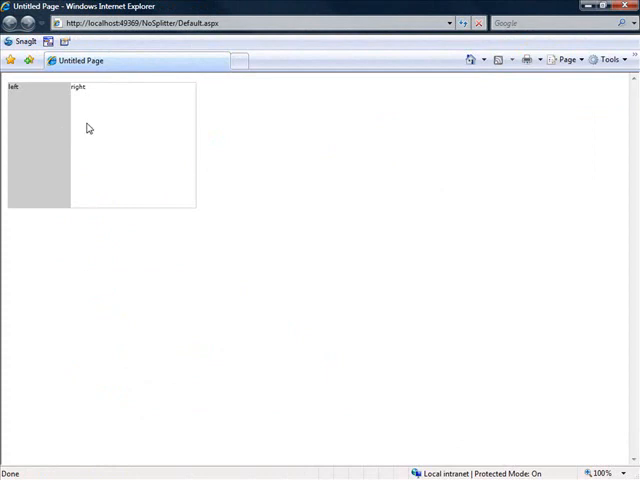
mouse_move(76, 114)
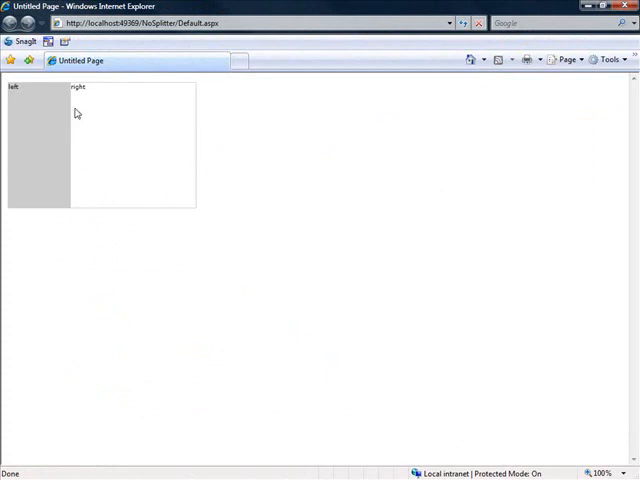
mouse_move(140, 180)
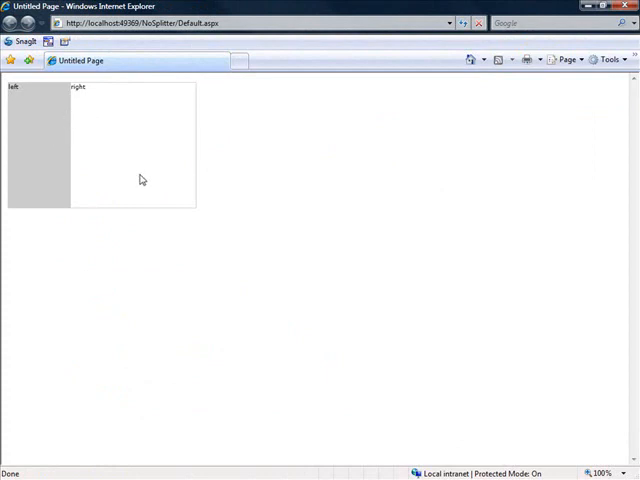